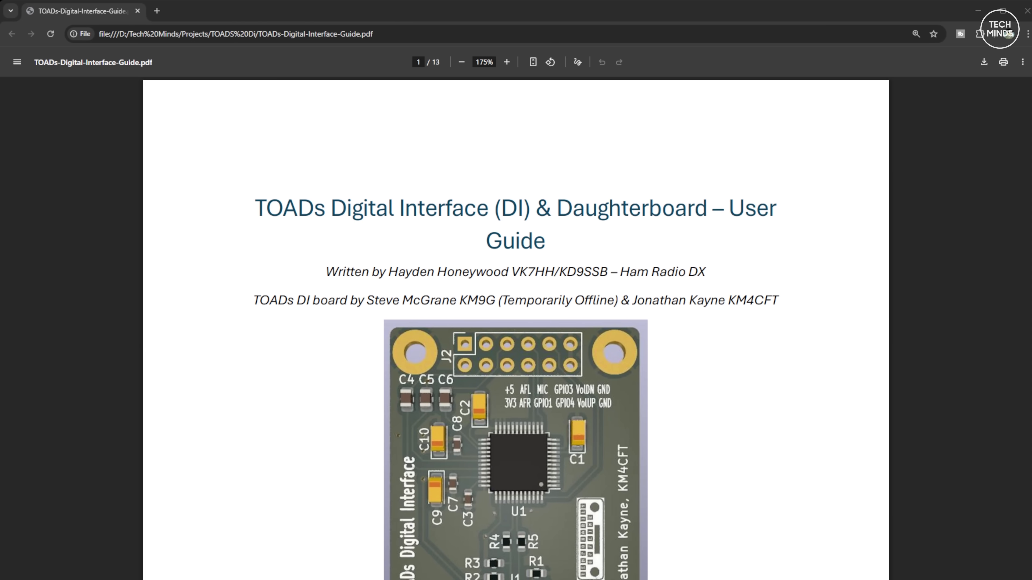
Scroll the TOADs Digital Interface guide past the contents to the Introduction and Example Applications.
scroll("down", 3)
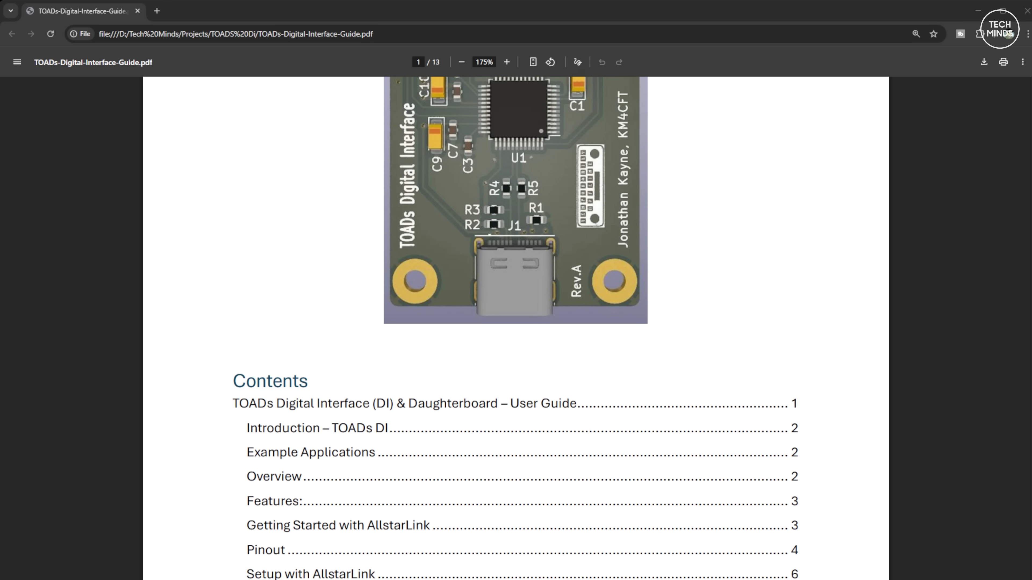
scroll("down", 3)
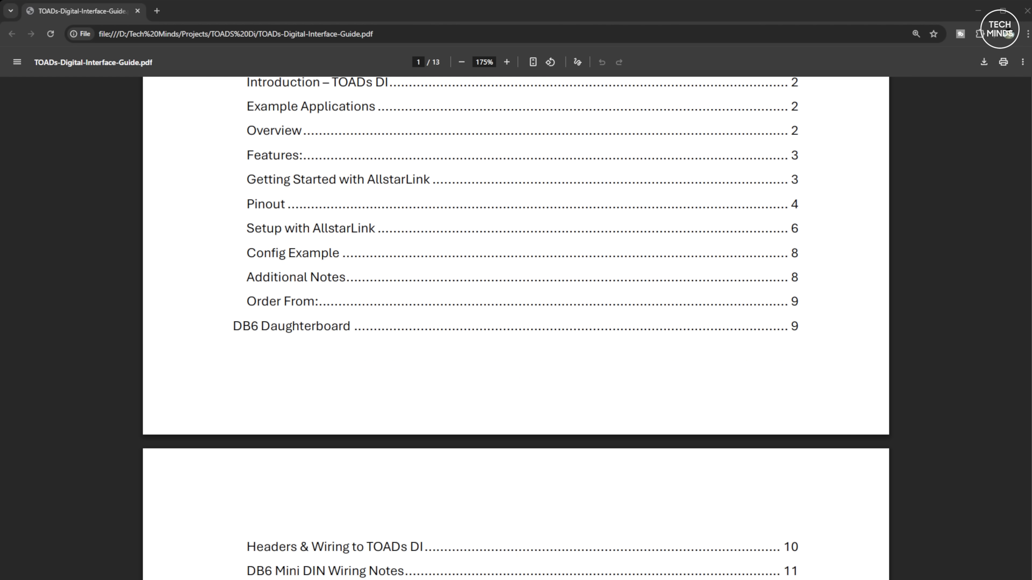
scroll("down", 3)
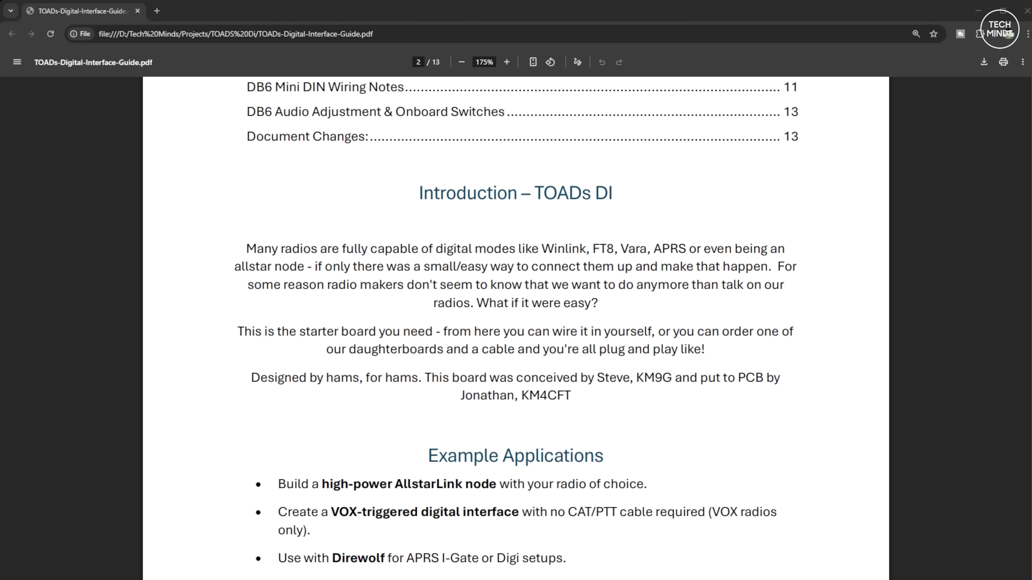
scroll("down", 3)
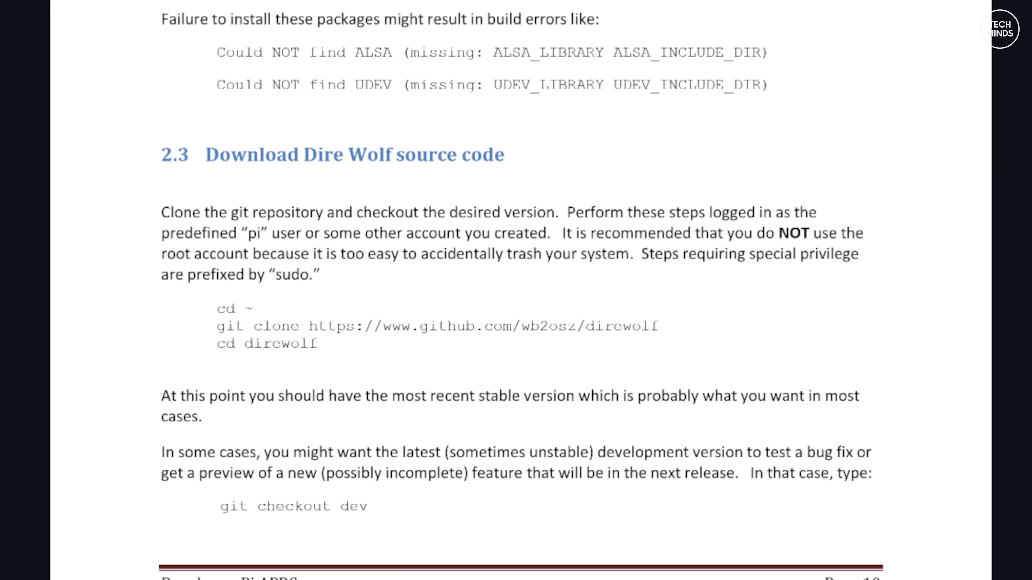
Scroll from section 2.3 to section 2.4 Compile and Install with its file-location table.
scroll("down", 3)
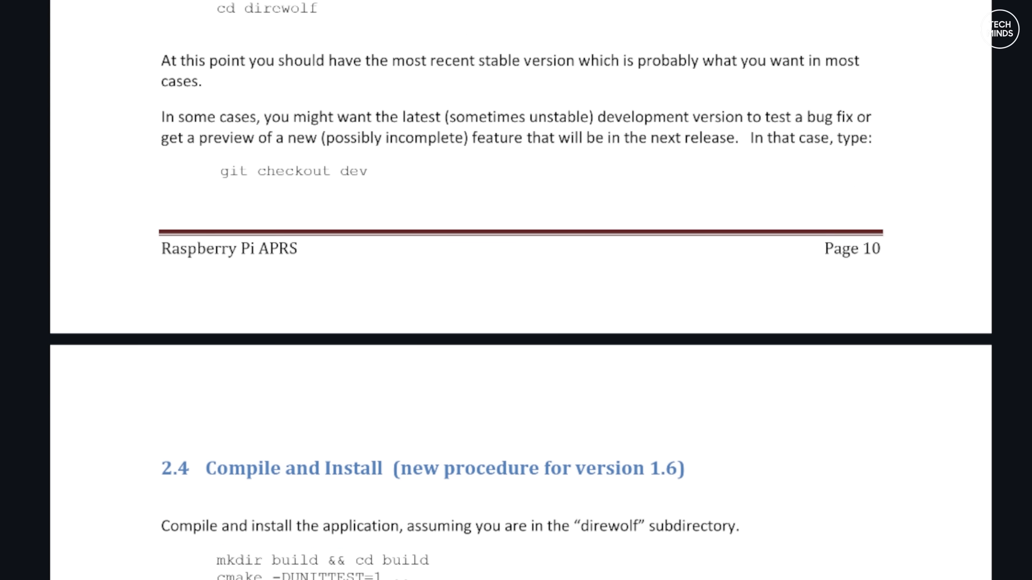
scroll("down", 3)
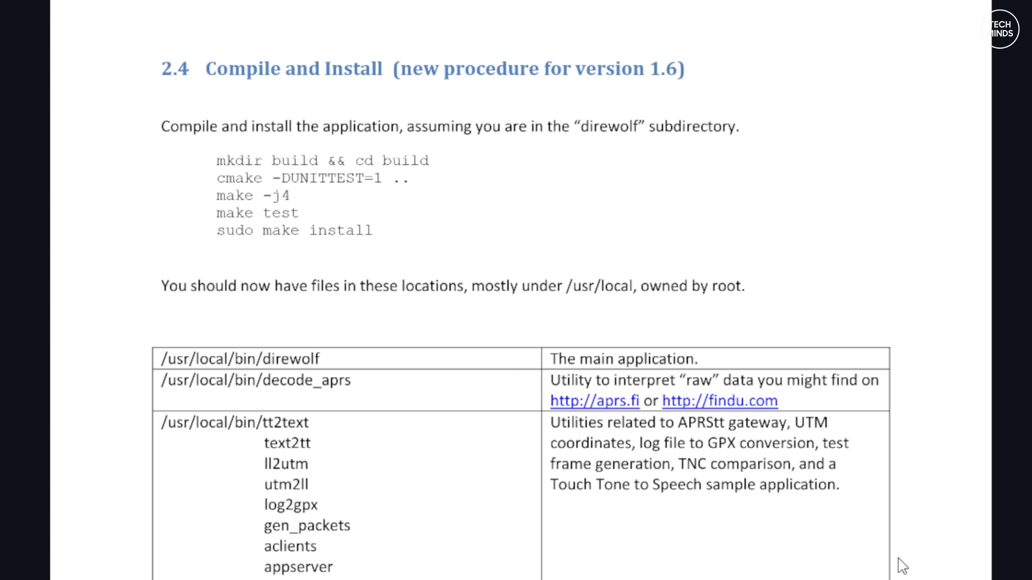
mouse_move(191, 164)
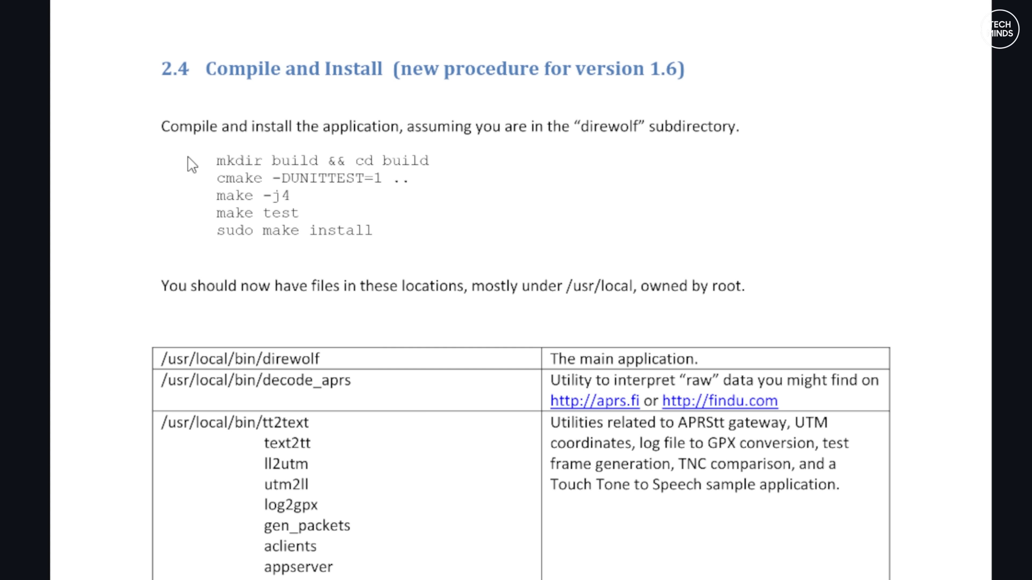
mouse_move(234, 178)
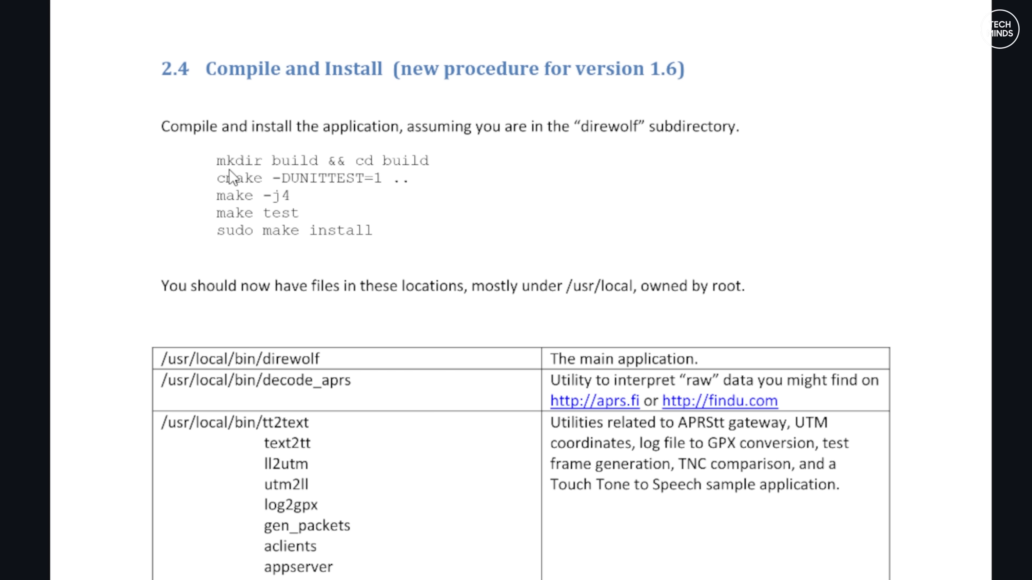
mouse_move(829, 292)
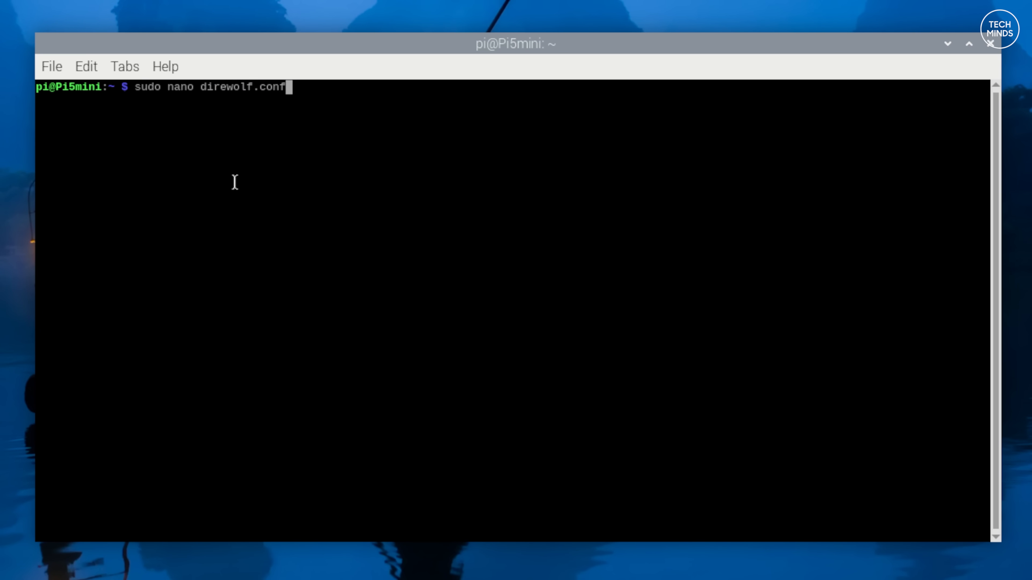
Run sudo nano direwolf.conf and scroll to the ADEVICE line and CHANNEL 0 properties.
left_click(968, 44)
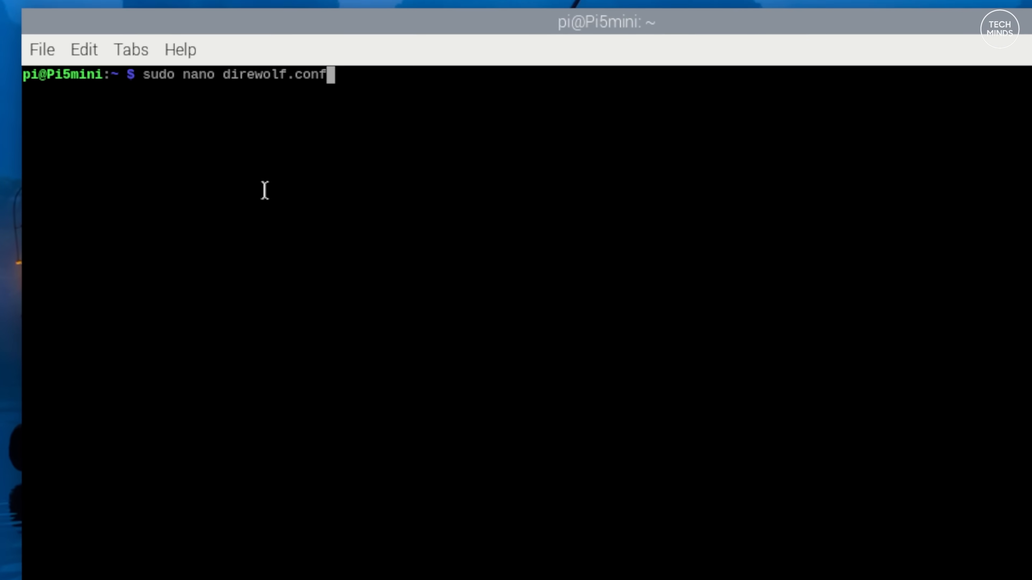
key("Return")
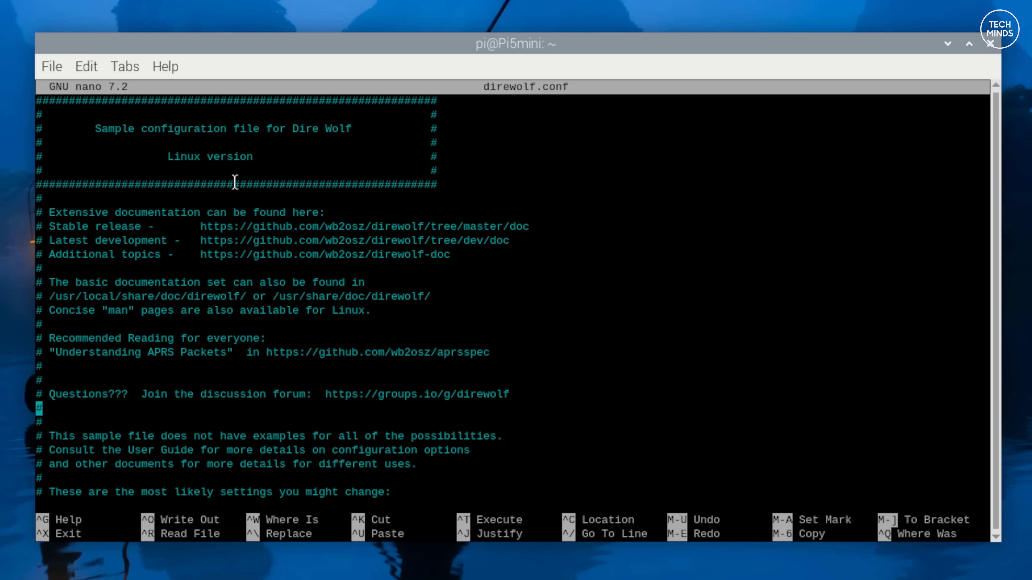
scroll("down", 3)
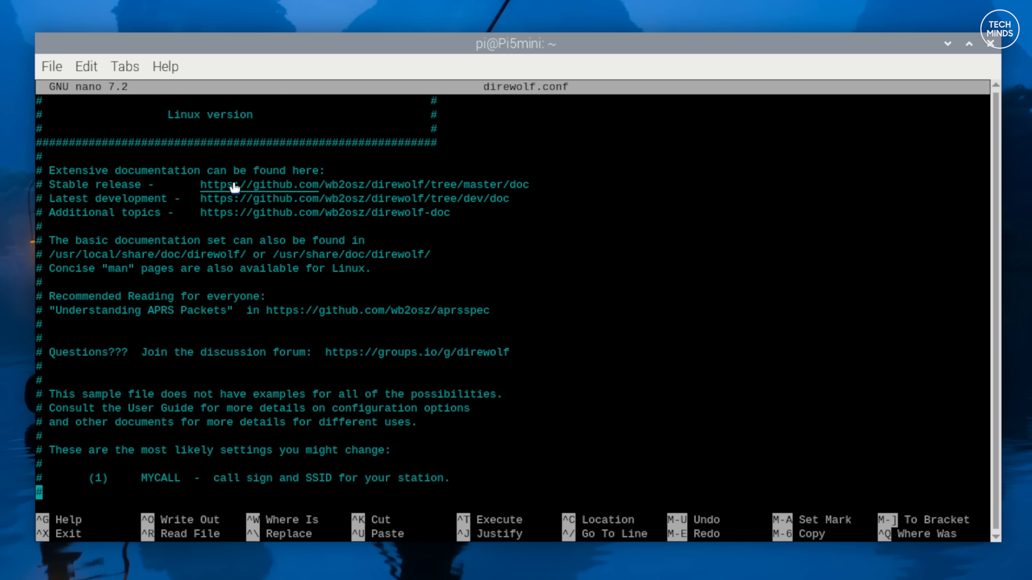
scroll("down", 3)
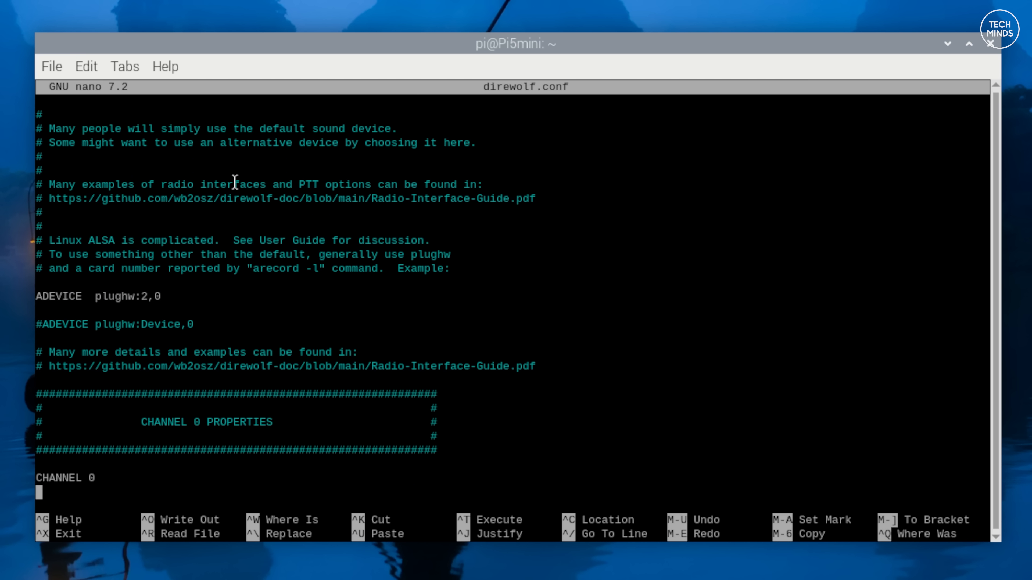
scroll("down", 3)
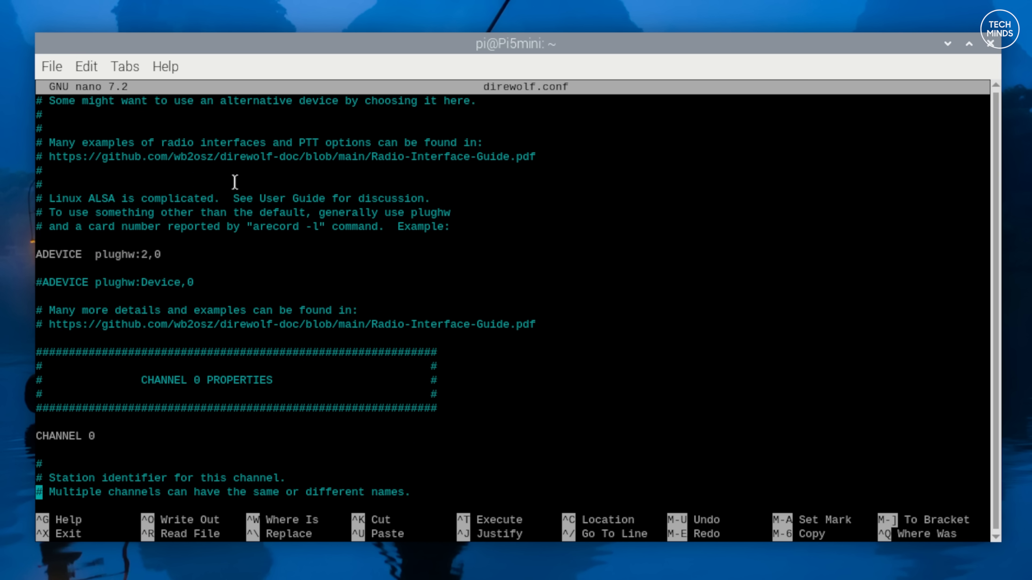
Exit nano, run cm108 to confirm plughw:2,0 with PTT /dev/hidraw0, then reopen direwolf.conf showing MYCALL M0DQW-5.
key("ctrl+x")
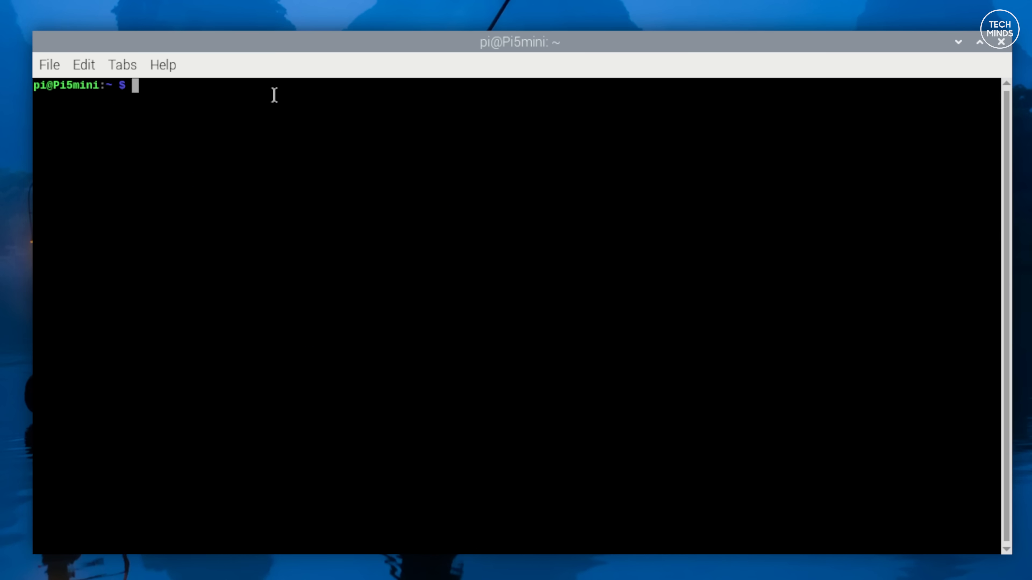
type("cm")
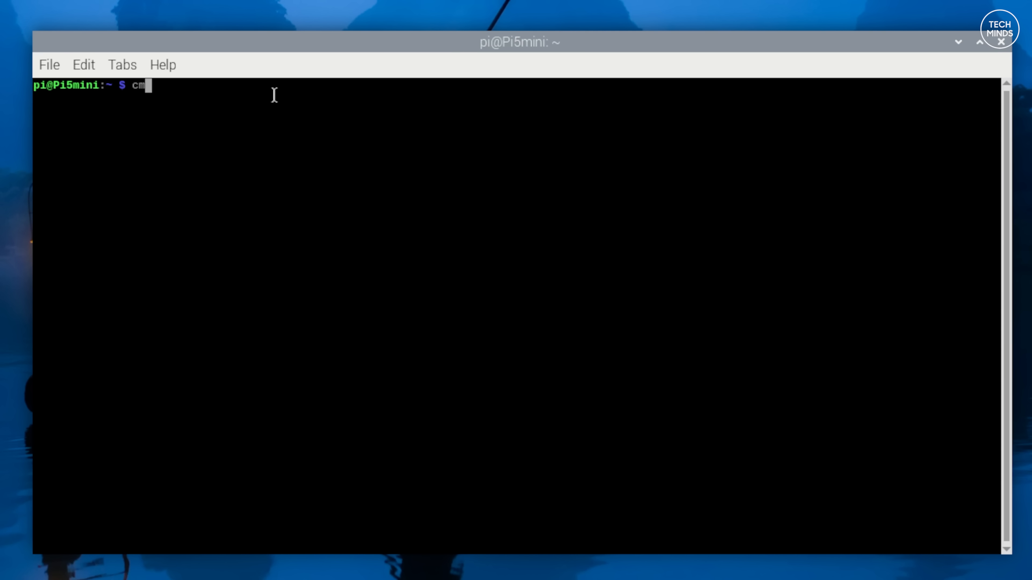
key("Return")
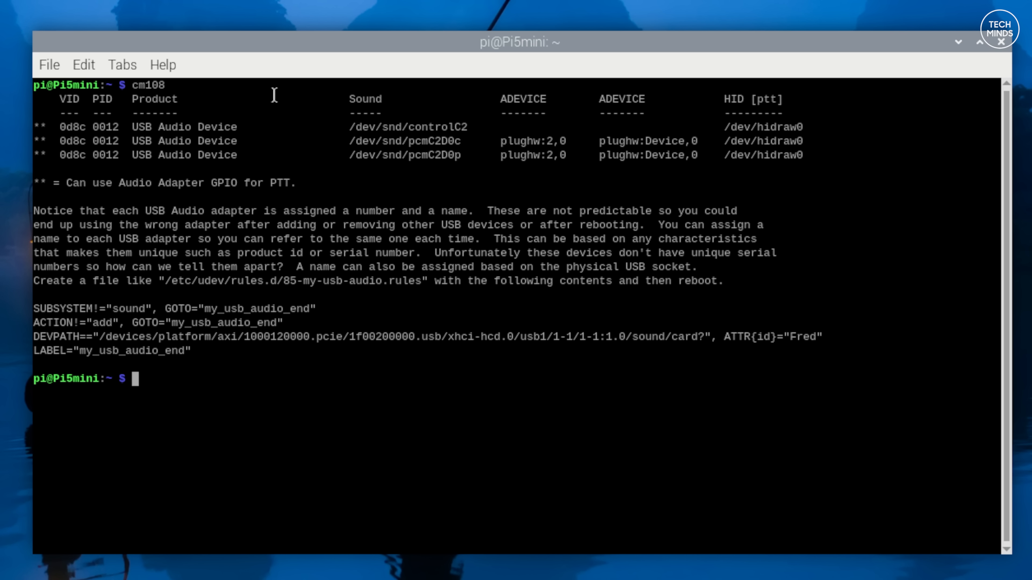
type("nano direwolf.conf")
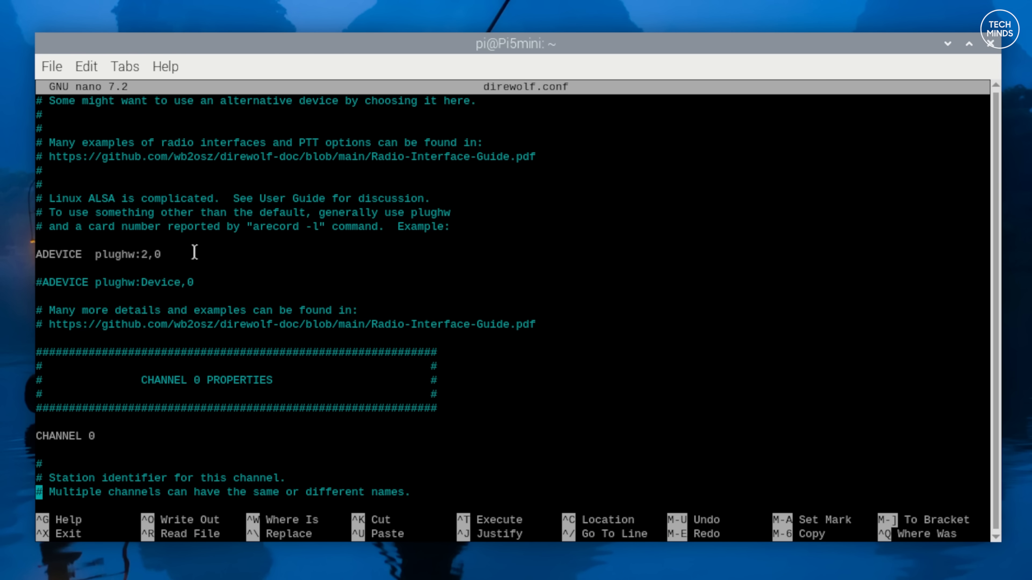
scroll("down", 3)
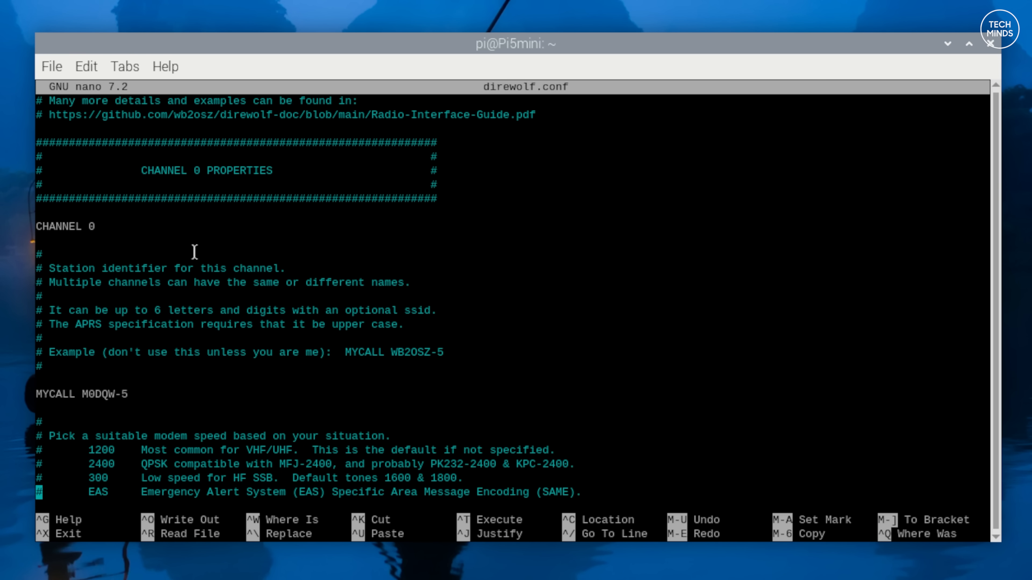
scroll("down", 3)
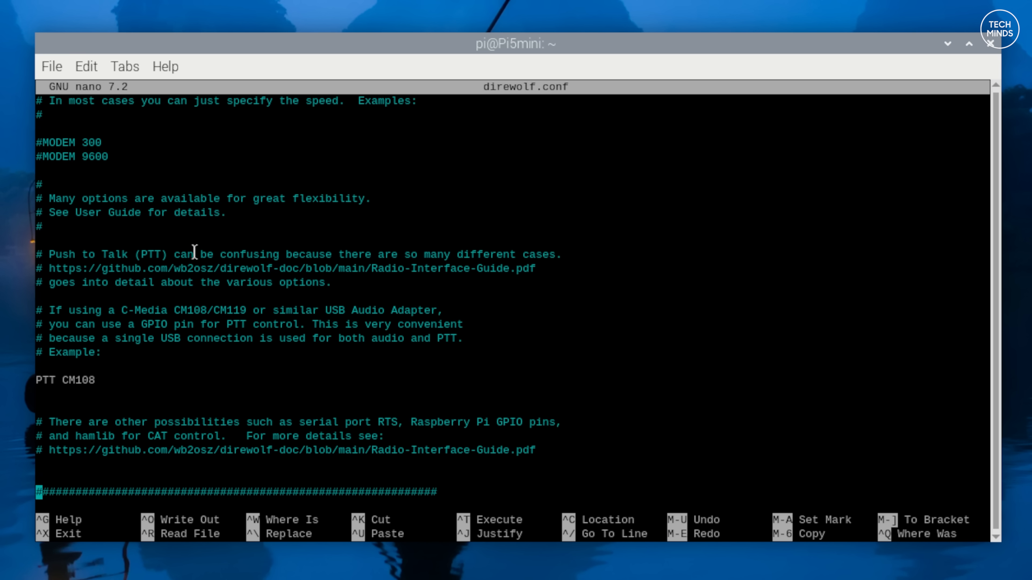
scroll("down", 3)
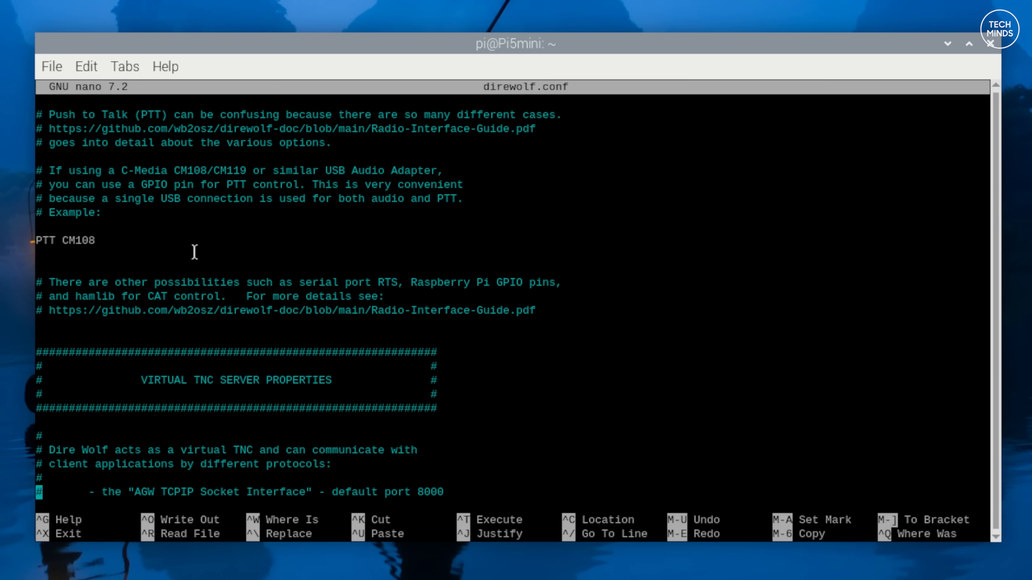
scroll("down", 3)
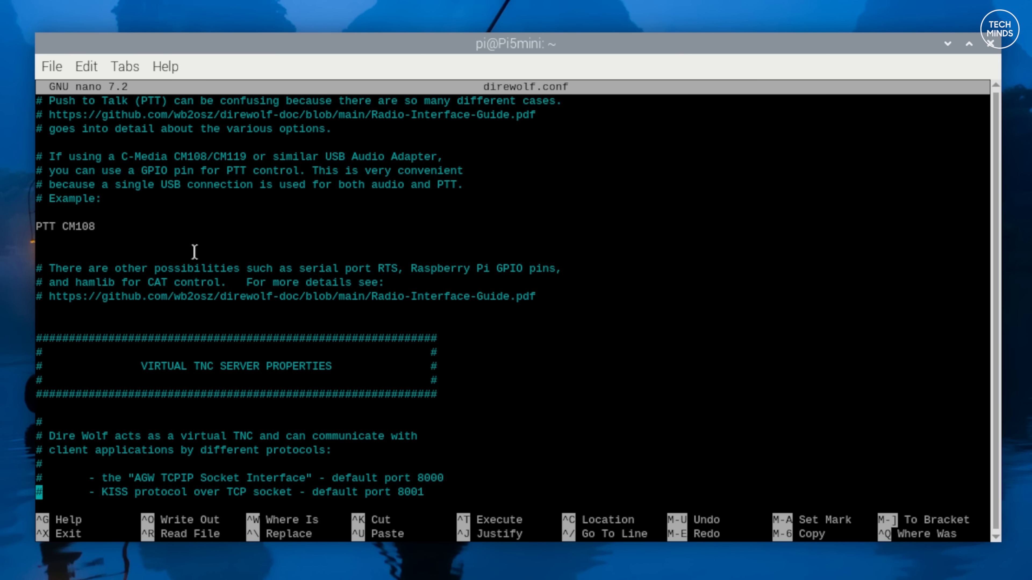
scroll("down", 3)
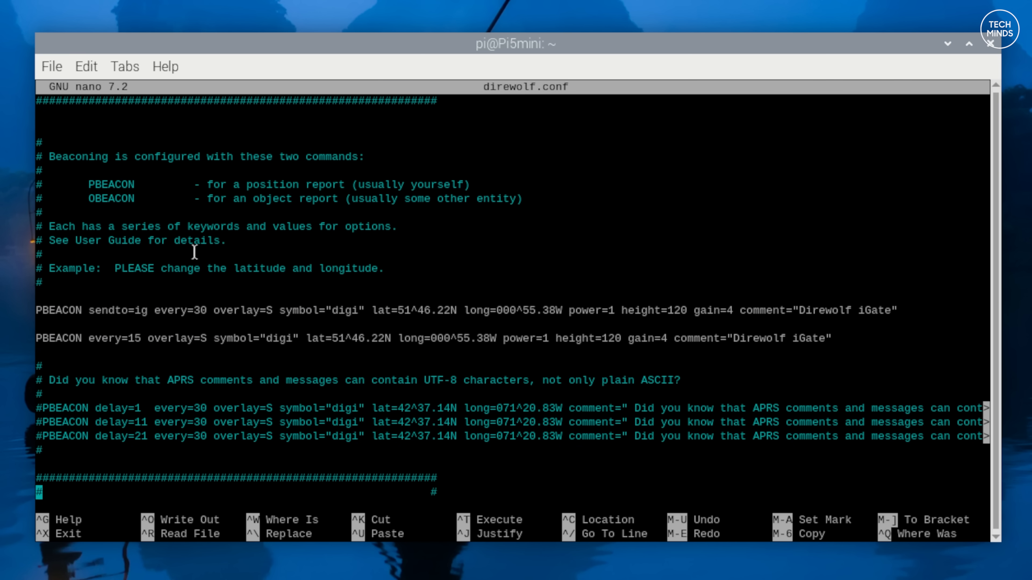
scroll("down", 3)
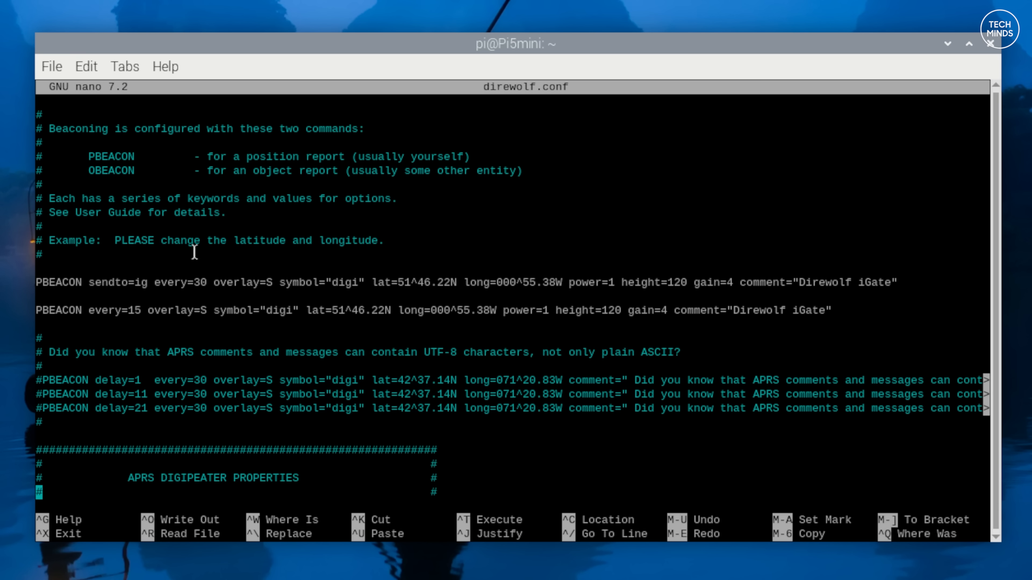
Scroll through the DIGIPEATER and INTERNET GATEWAY sections showing IGSERVER noam.aprs2.net and IGLOGIN M0DQW-5.
scroll("down", 3)
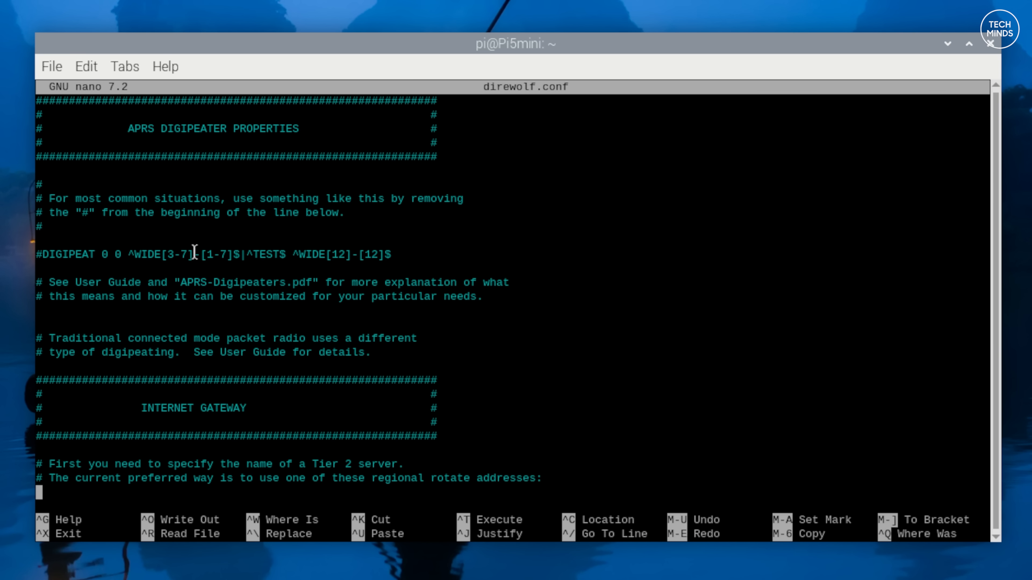
scroll("down", 3)
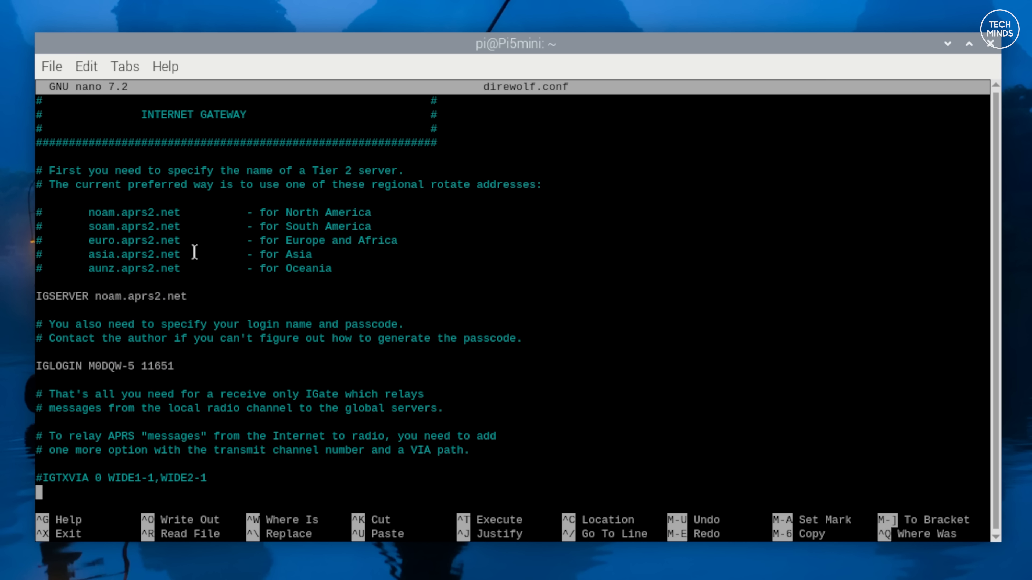
scroll("down", 3)
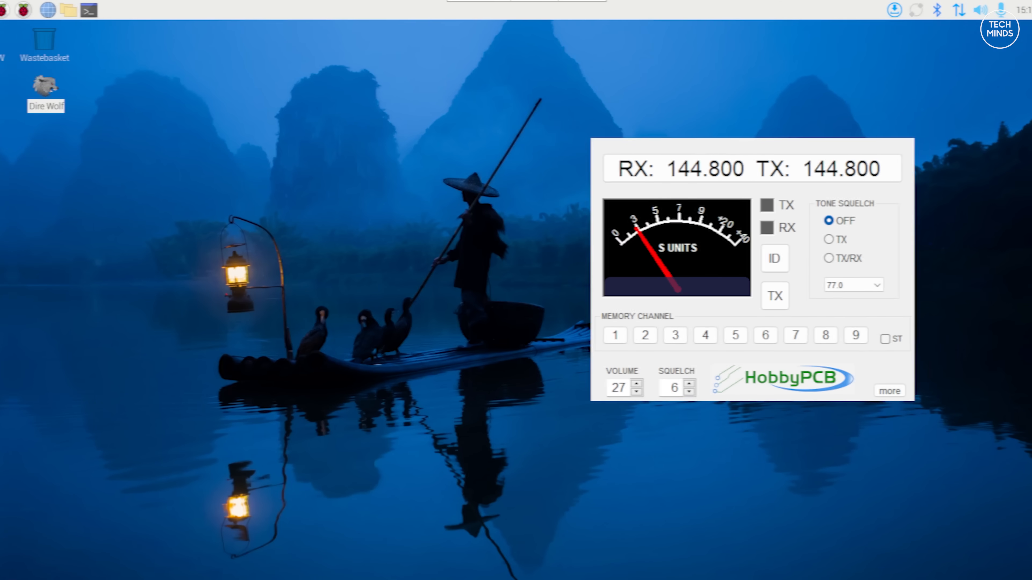
Launch Dire Wolf from its desktop shortcut and confirm Execute so it starts decoding.
double_click(46, 89)
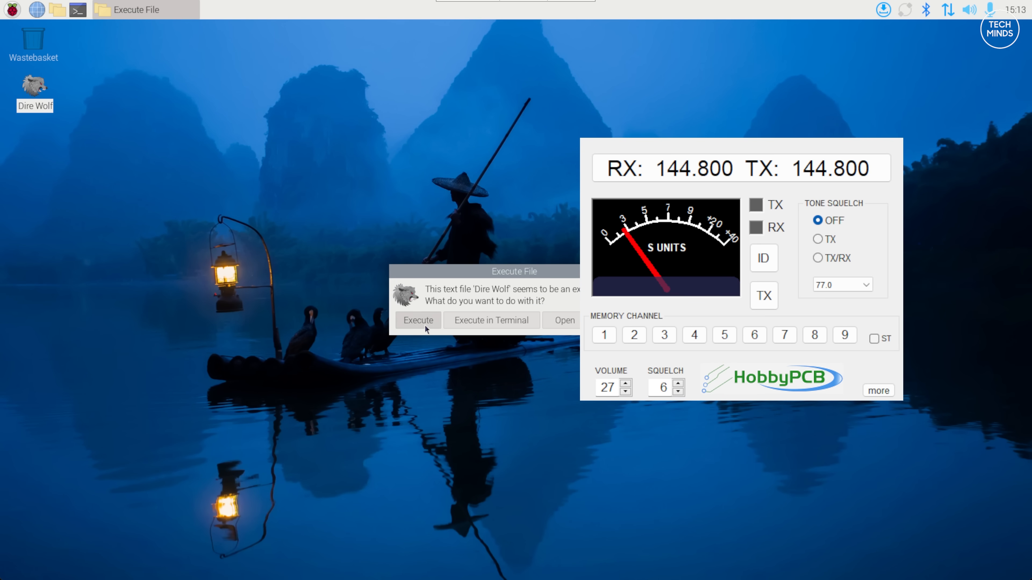
left_click(490, 321)
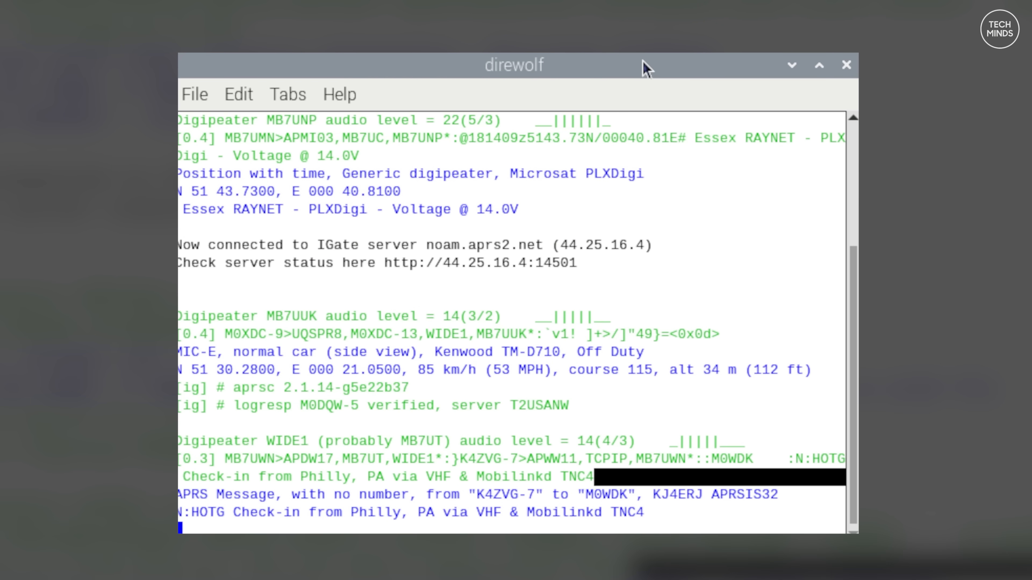
scroll("down", 3)
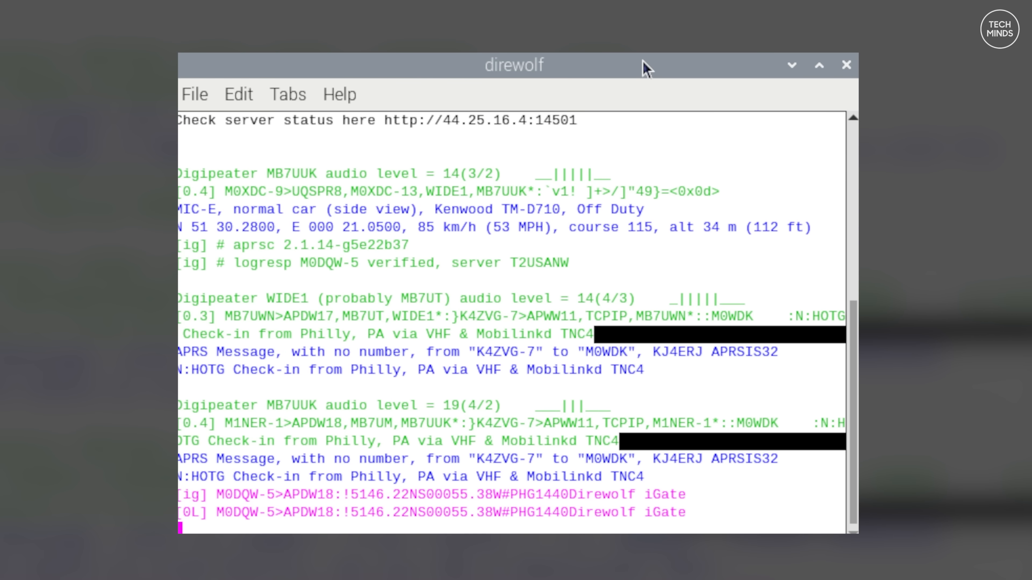
scroll("down", 3)
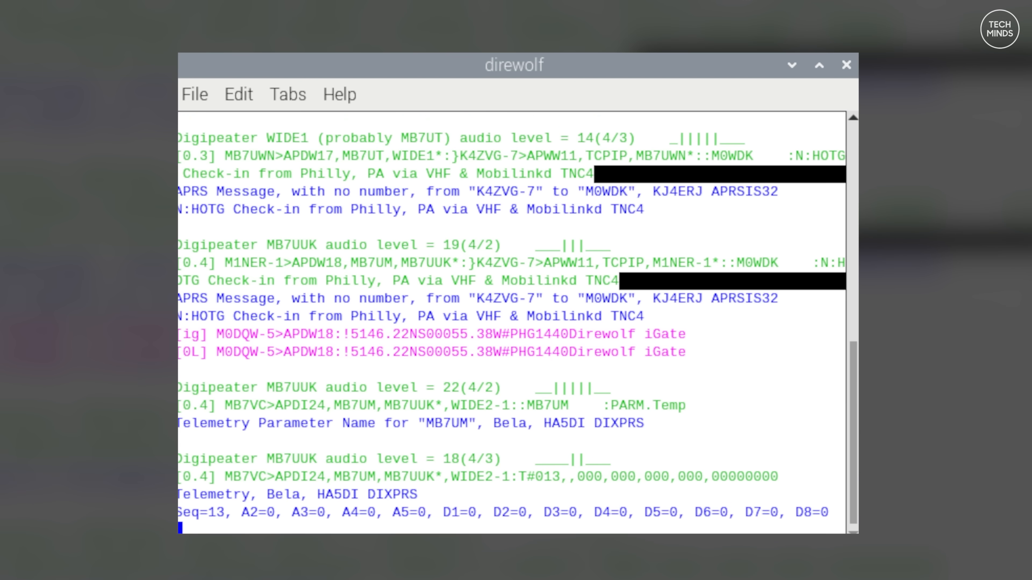
scroll("down", 3)
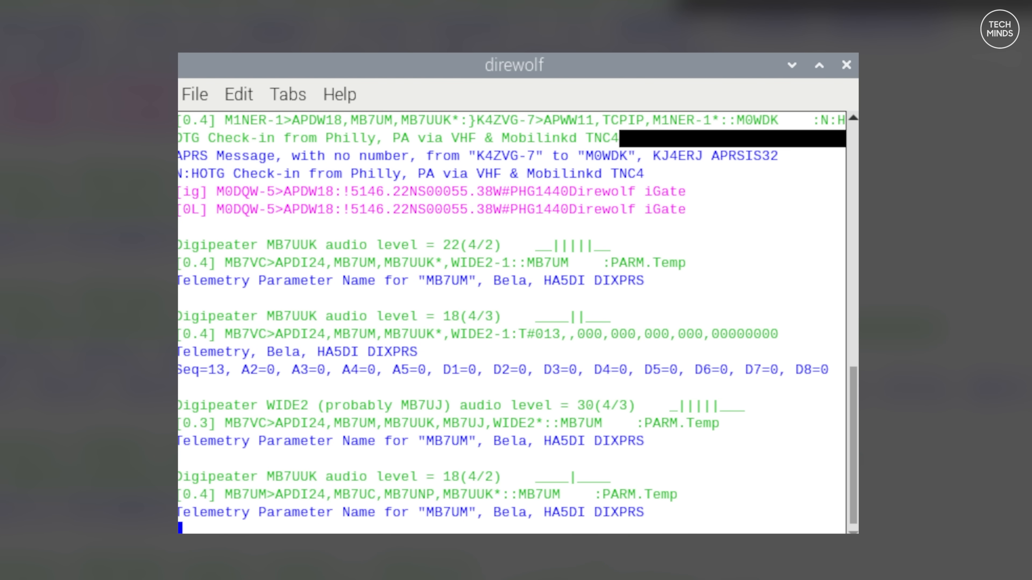
scroll("down", 3)
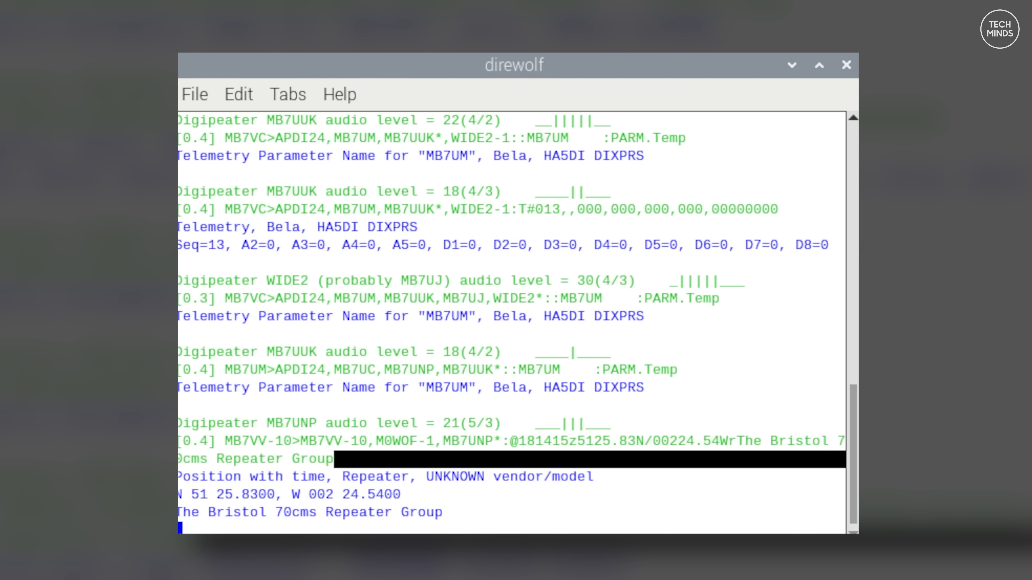
scroll("down", 3)
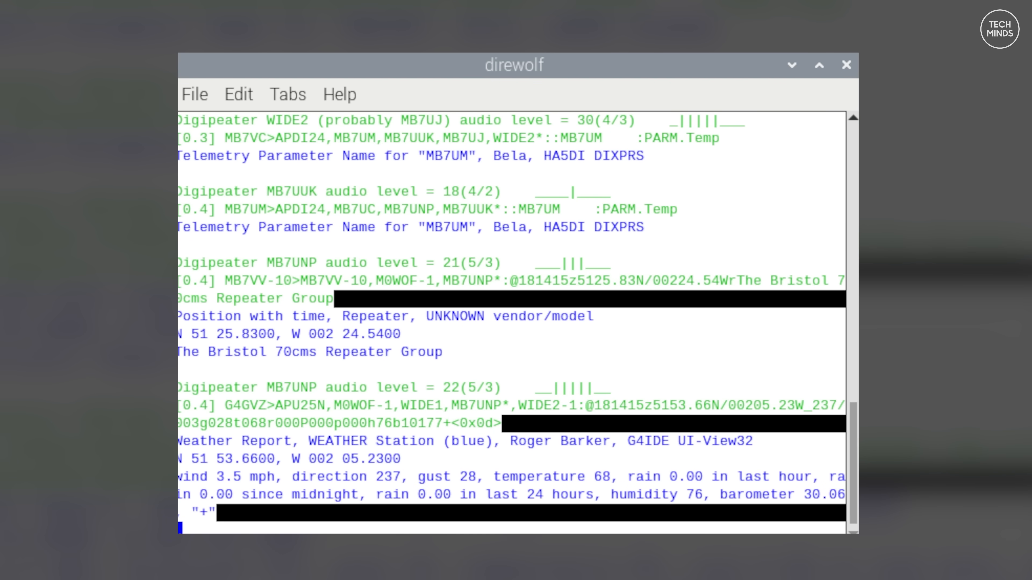
scroll("down", 3)
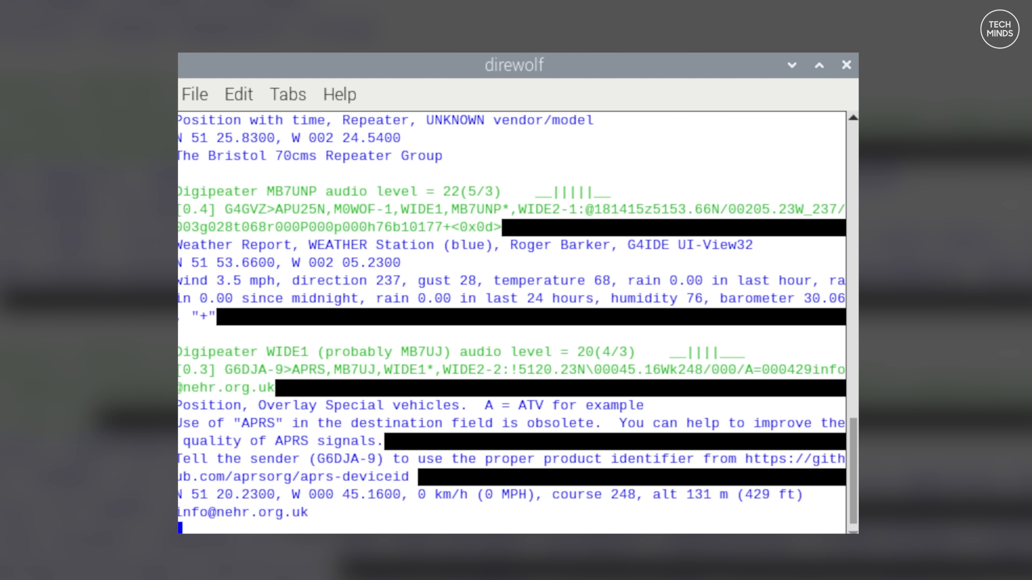
scroll("down", 3)
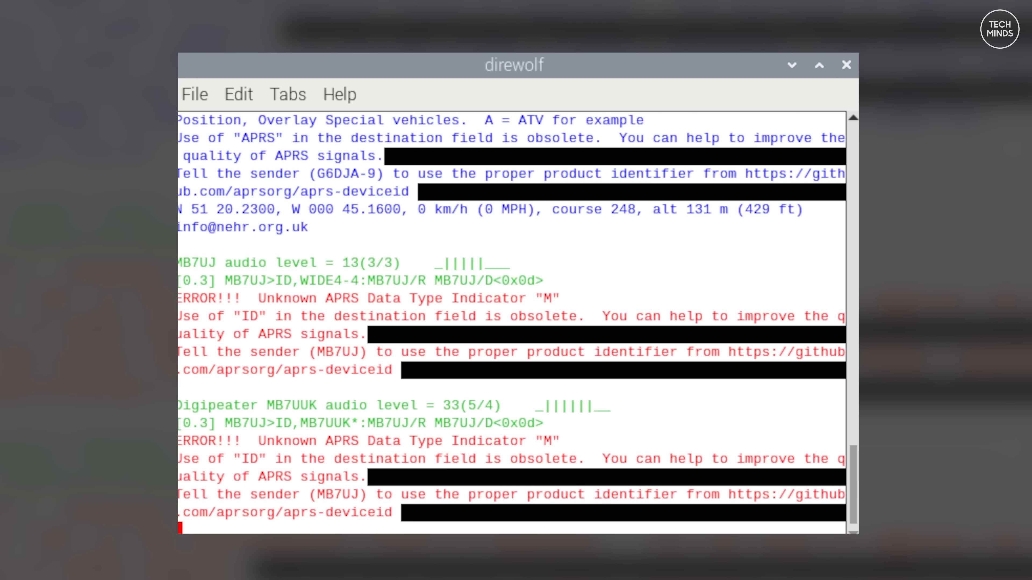
scroll("down", 3)
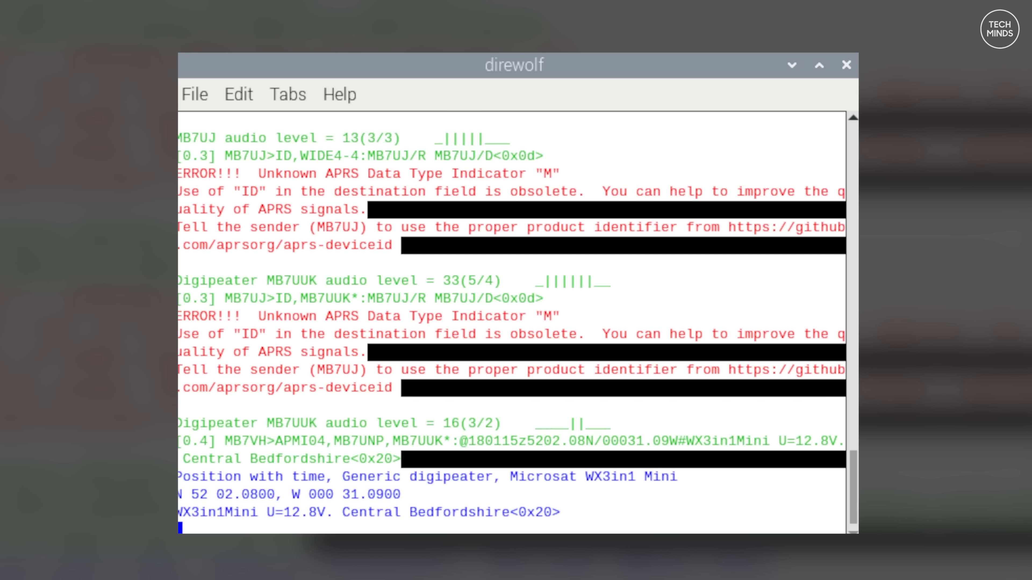